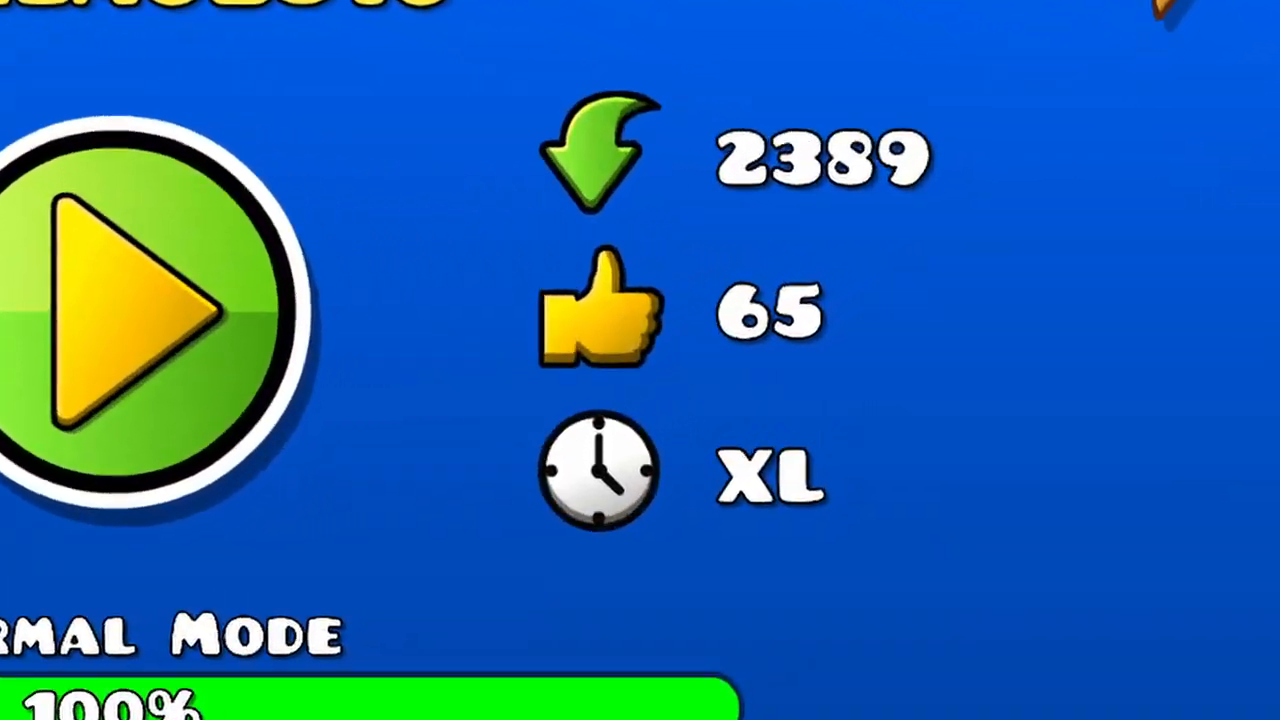
# Step: Set the move trigger's target group, then playtest and pause the Controls Tutorial level
pyautogui.click(145, 310)
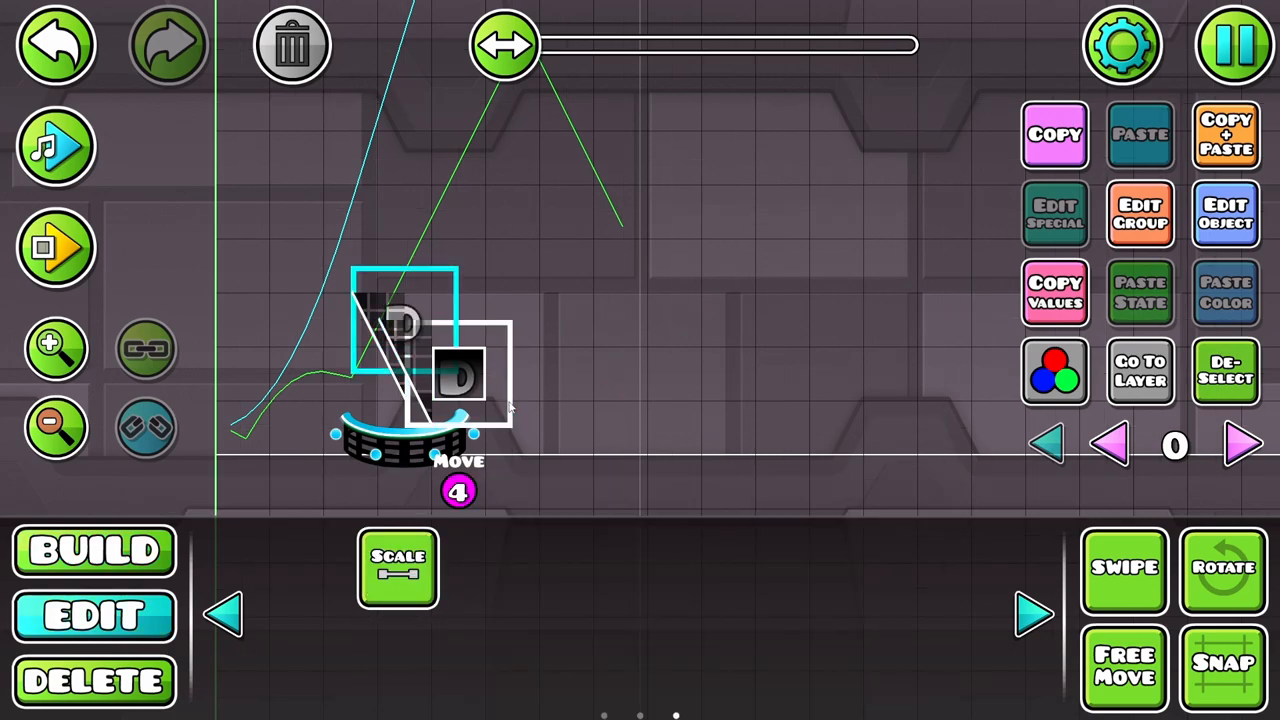
pyautogui.click(57, 247)
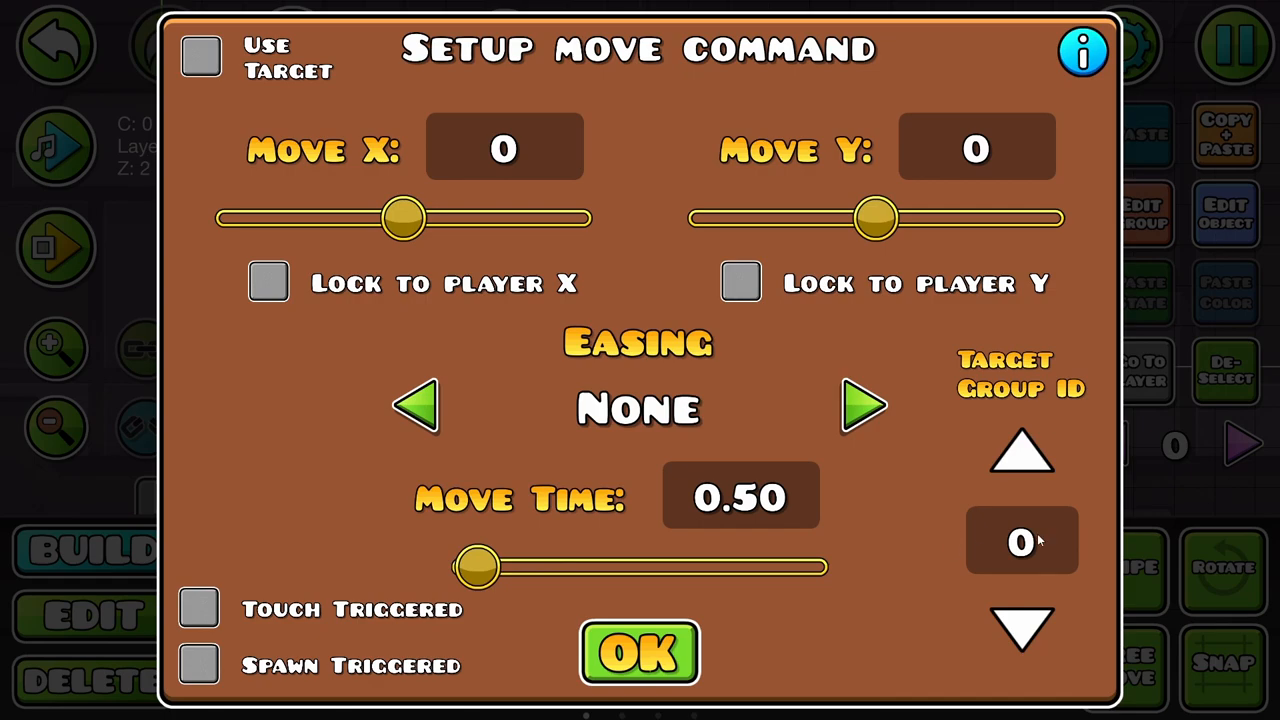
pyautogui.click(639, 652)
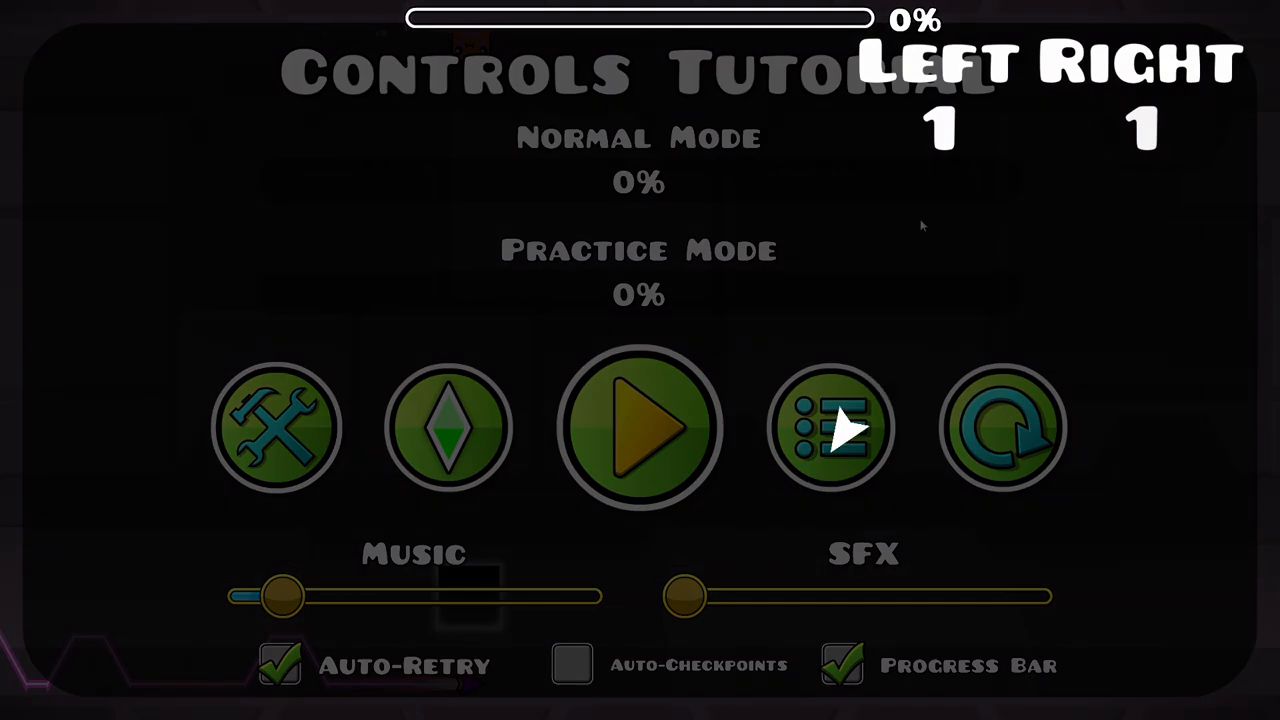
# Step: Back in the editor, take Next Free group ID 5 and open the collision block's Block ID
pyautogui.click(639, 427)
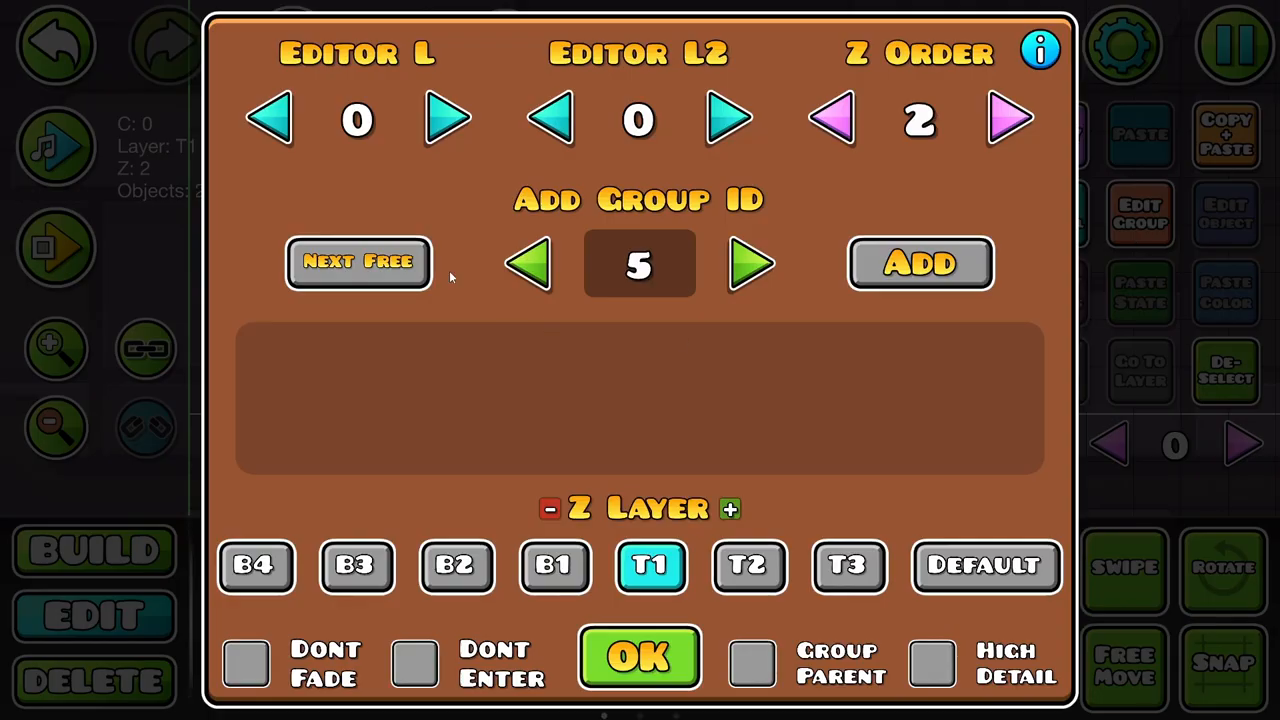
pyautogui.click(639, 657)
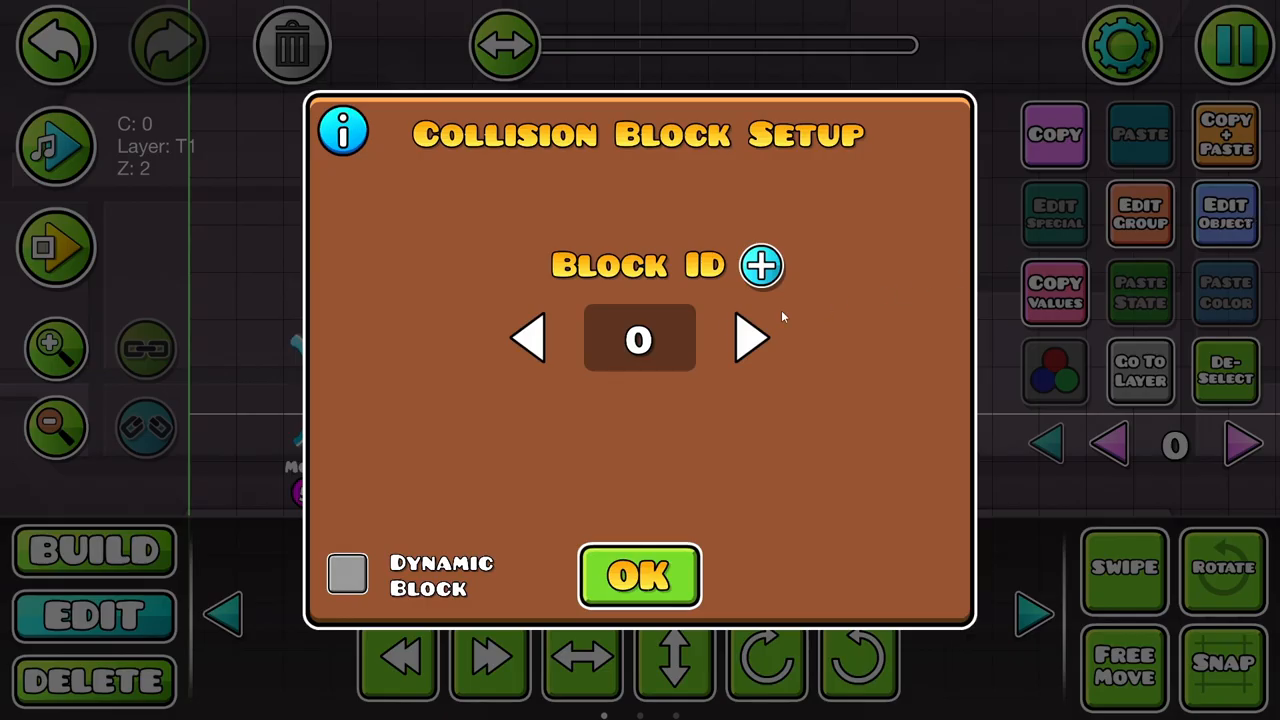
pyautogui.click(639, 575)
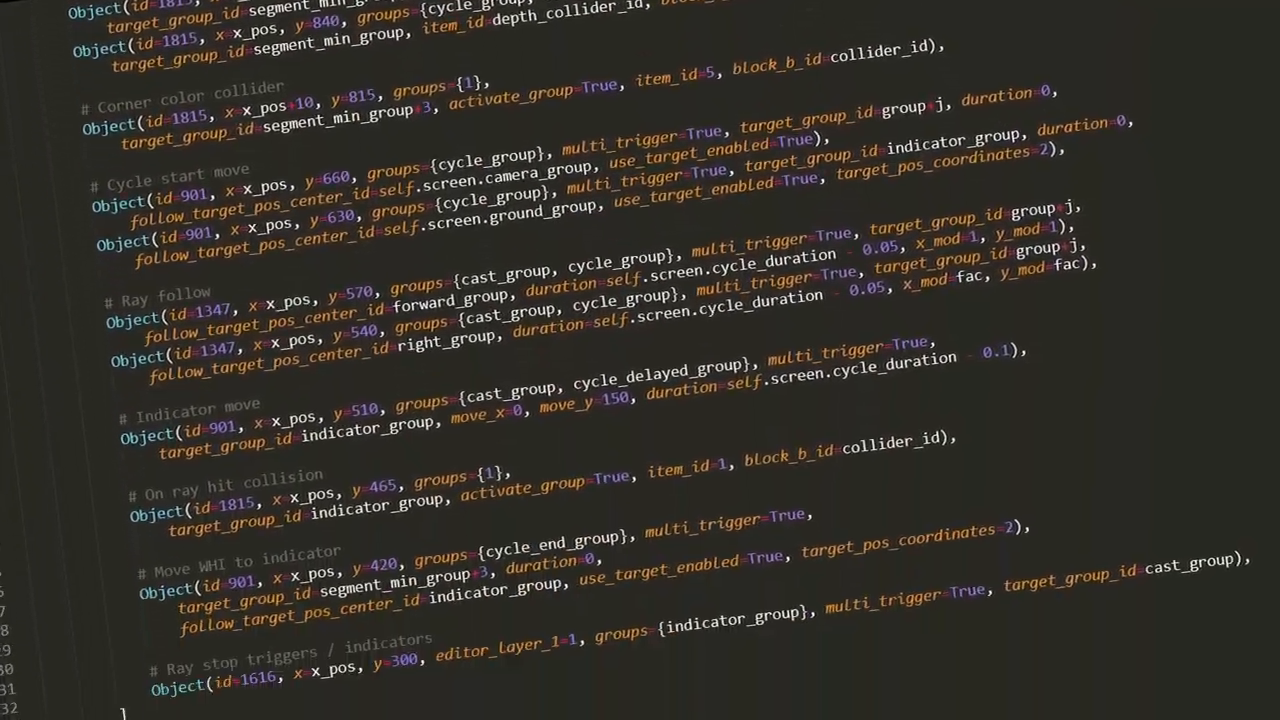
pyautogui.scroll(-3)
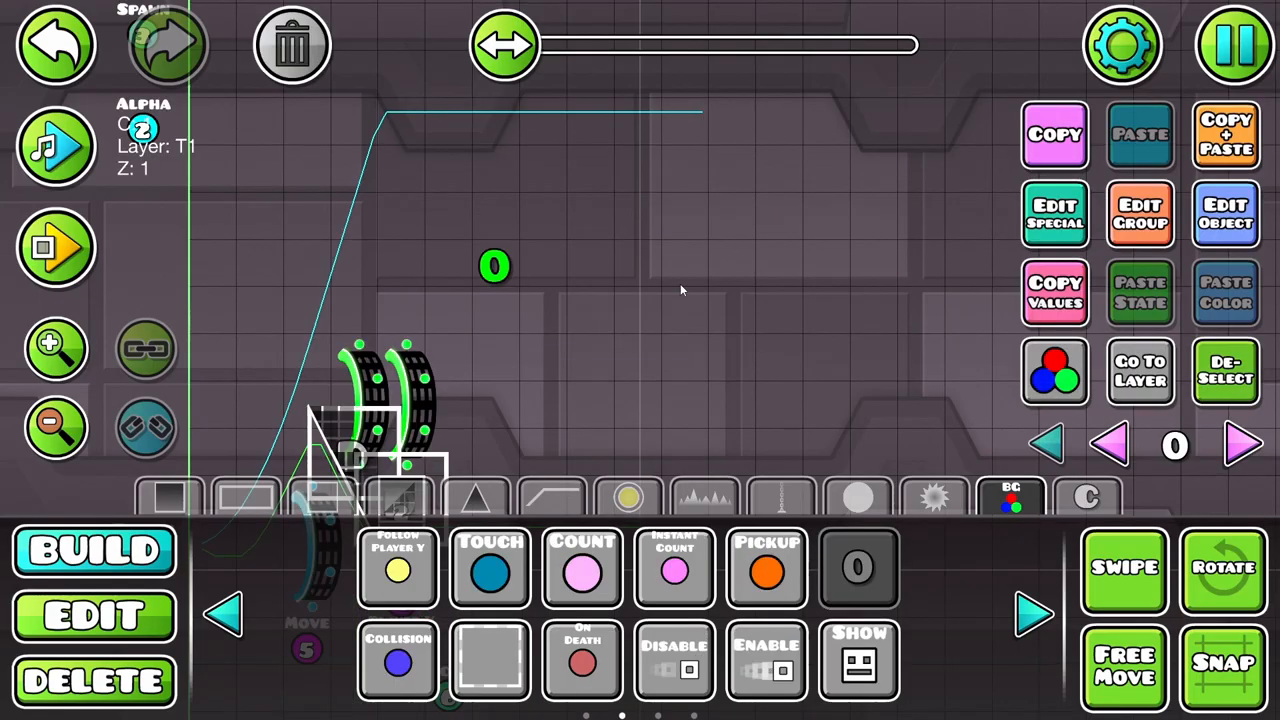
# Step: Give two objects group 4; make the collision trigger activate group 7 for blocks 1 and 2
pyautogui.click(858, 568)
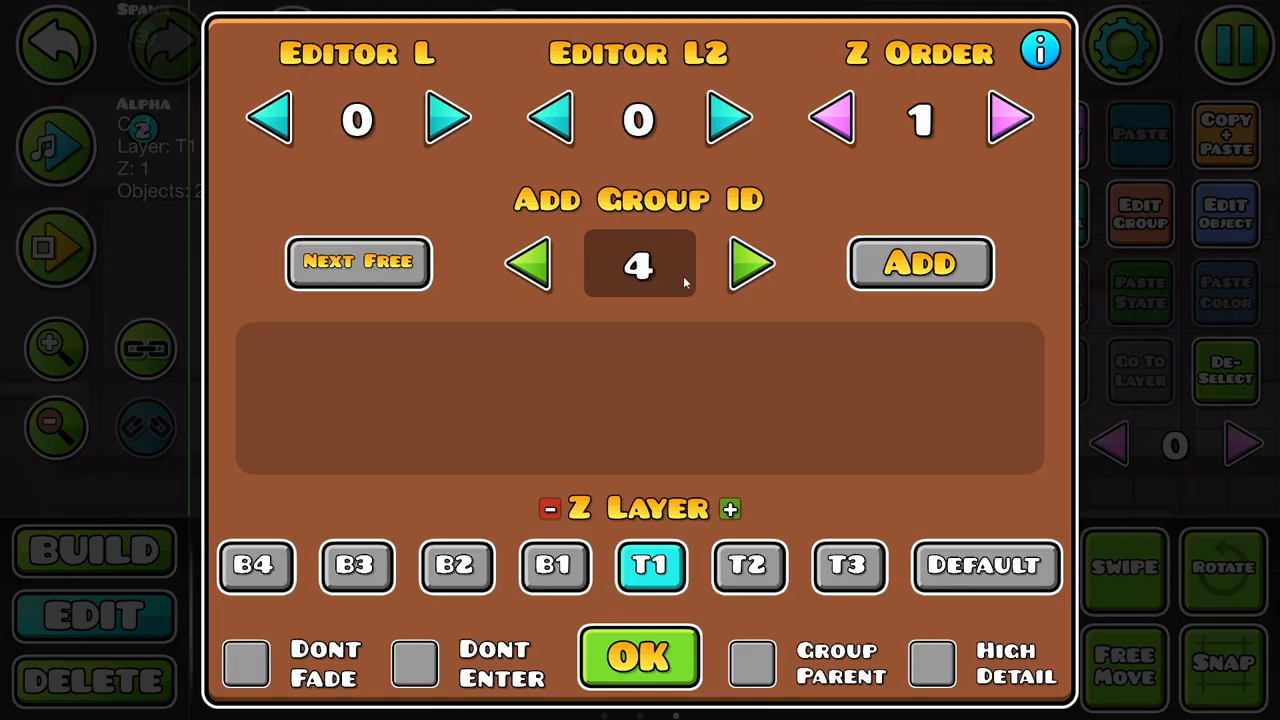
pyautogui.click(639, 657)
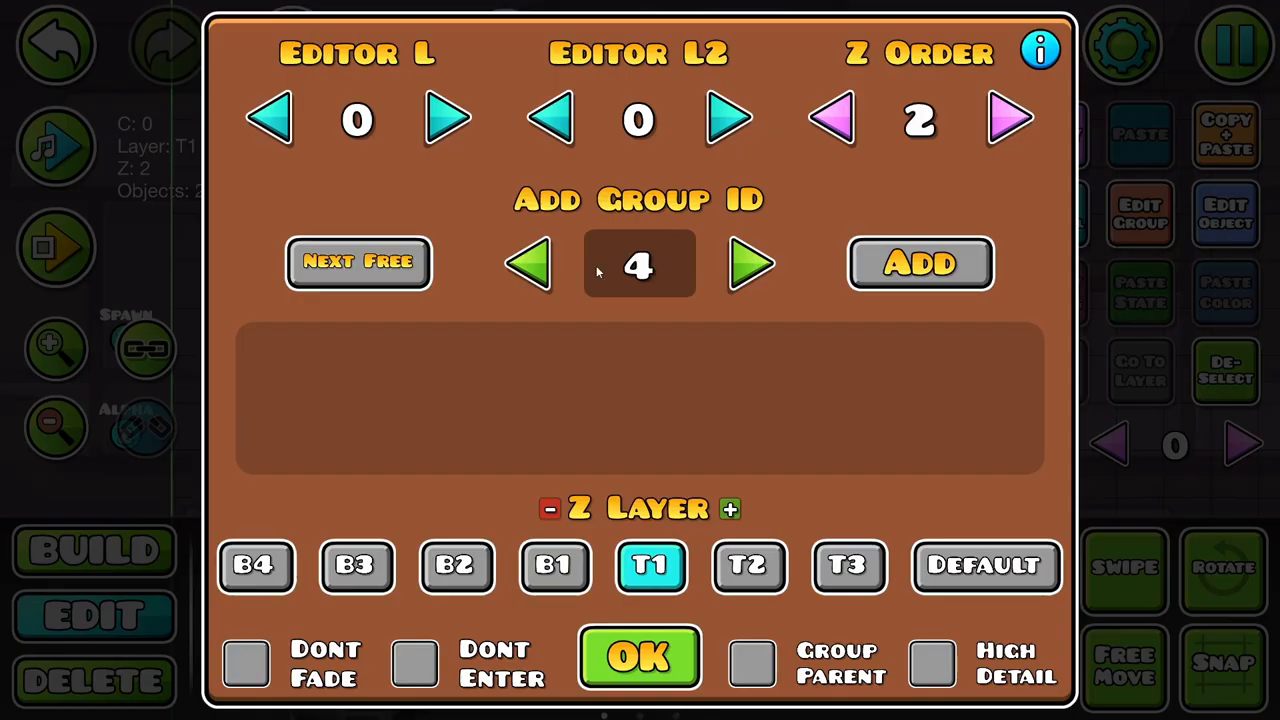
pyautogui.click(639, 657)
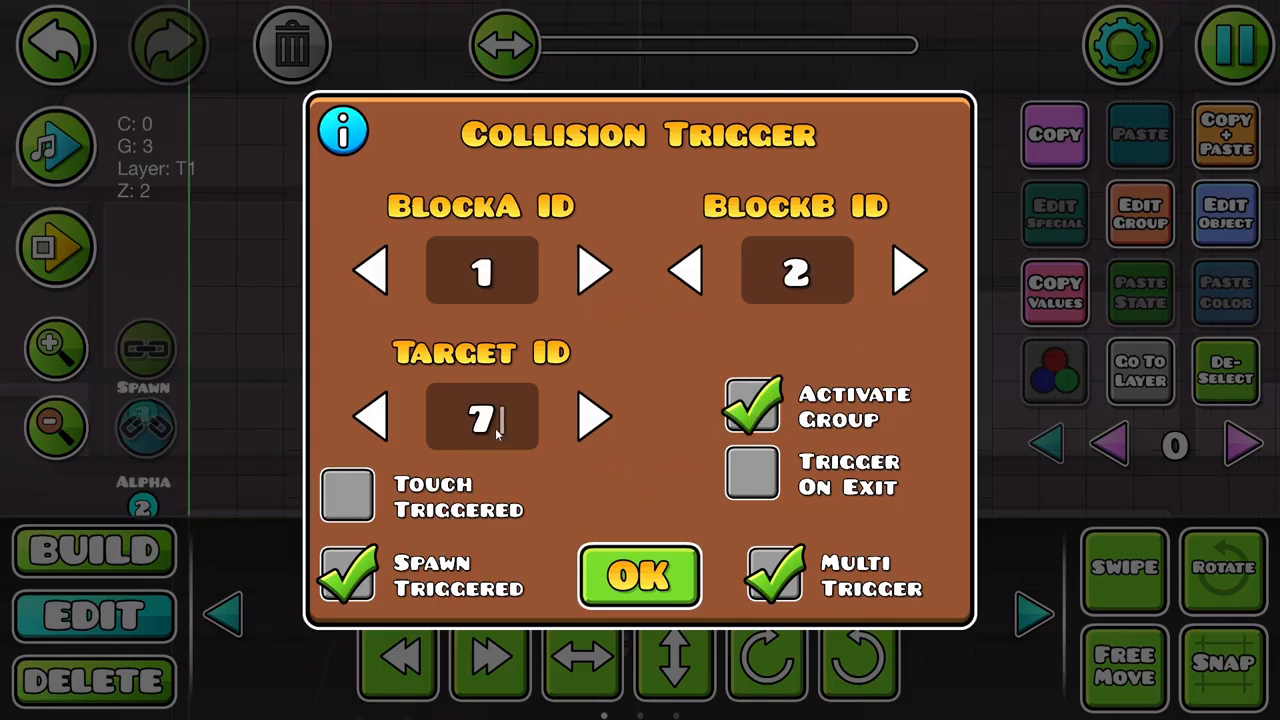
pyautogui.click(639, 575)
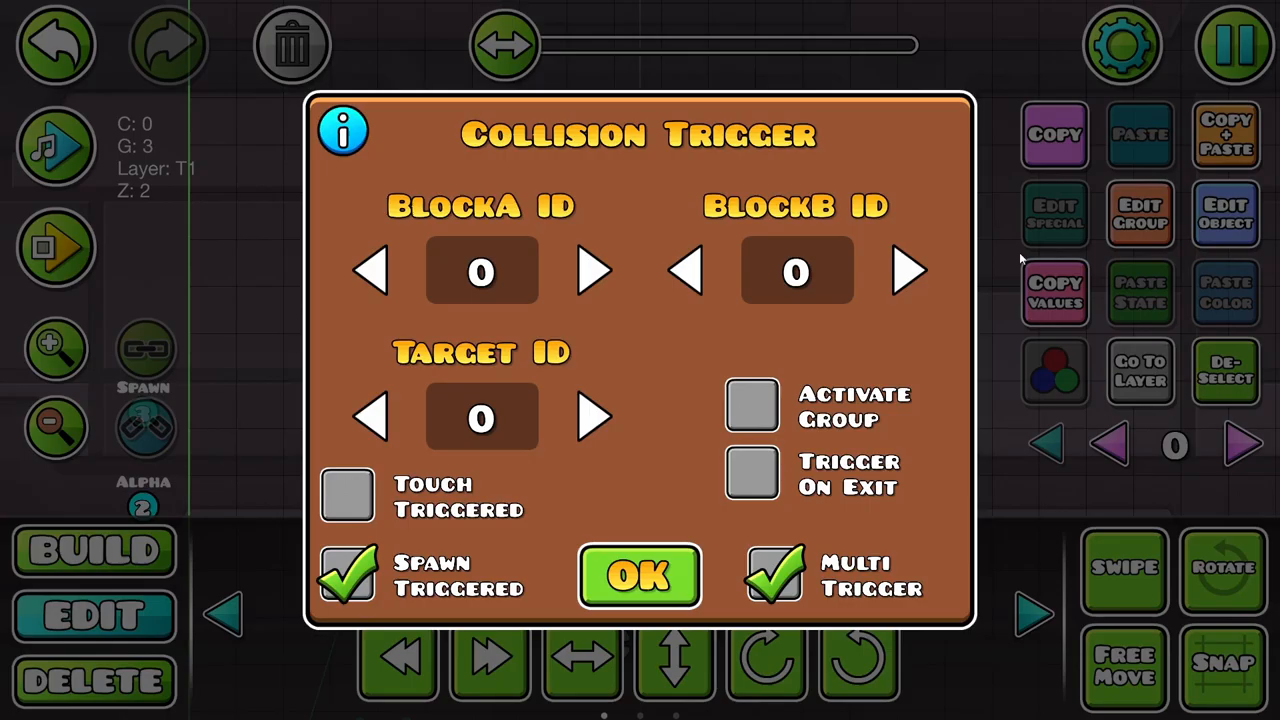
pyautogui.click(639, 575)
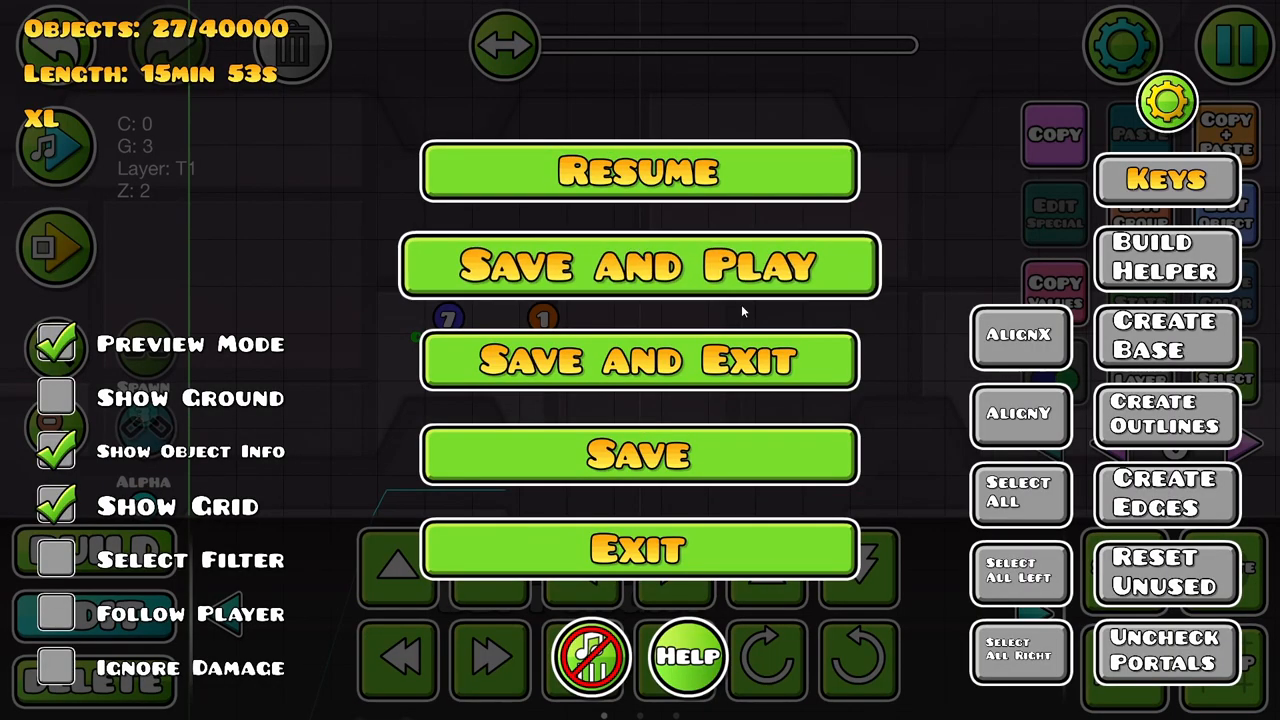
# Step: Set the Touch trigger to Dual Mode and Hold Mode, then Save and Play the level
pyautogui.click(639, 265)
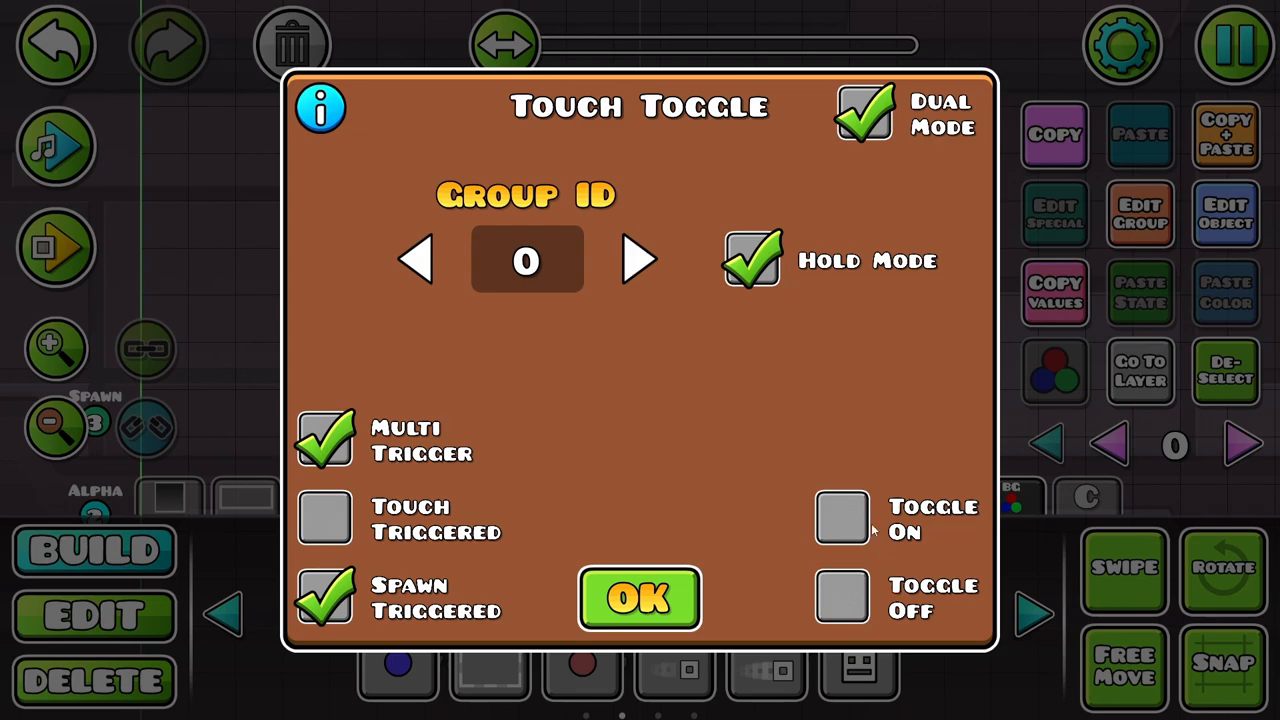
pyautogui.click(639, 598)
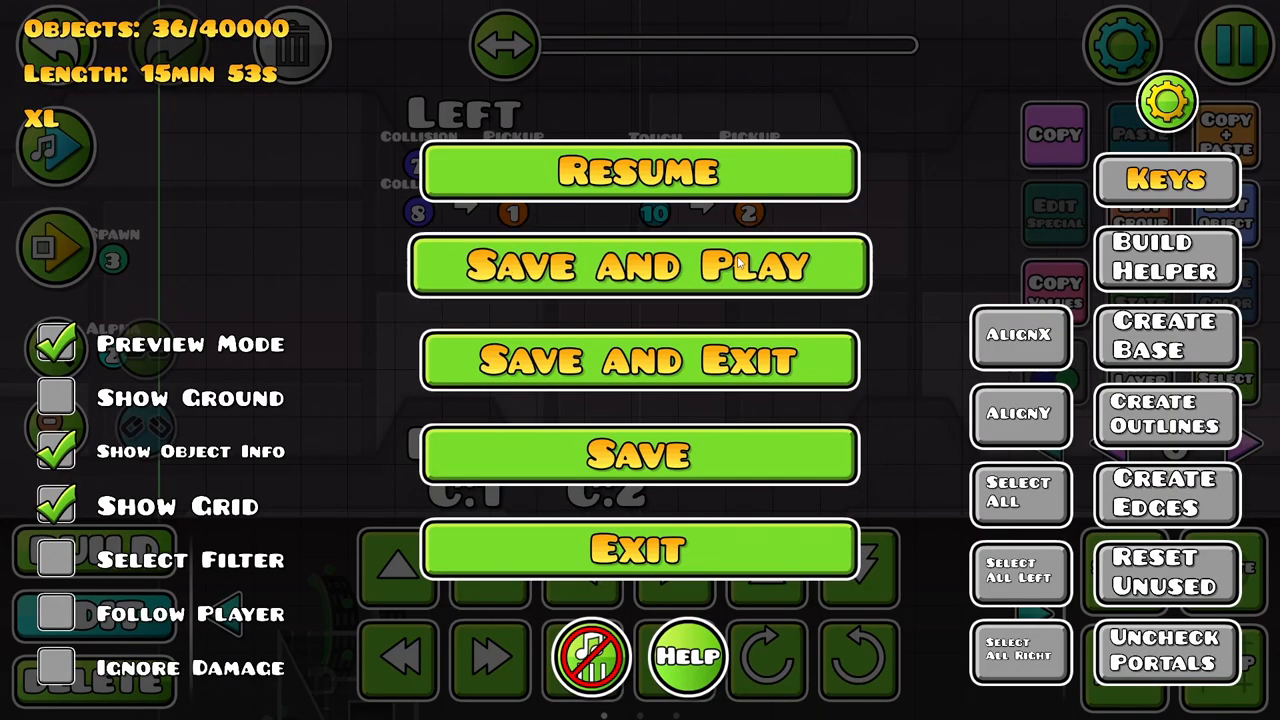
pyautogui.click(638, 265)
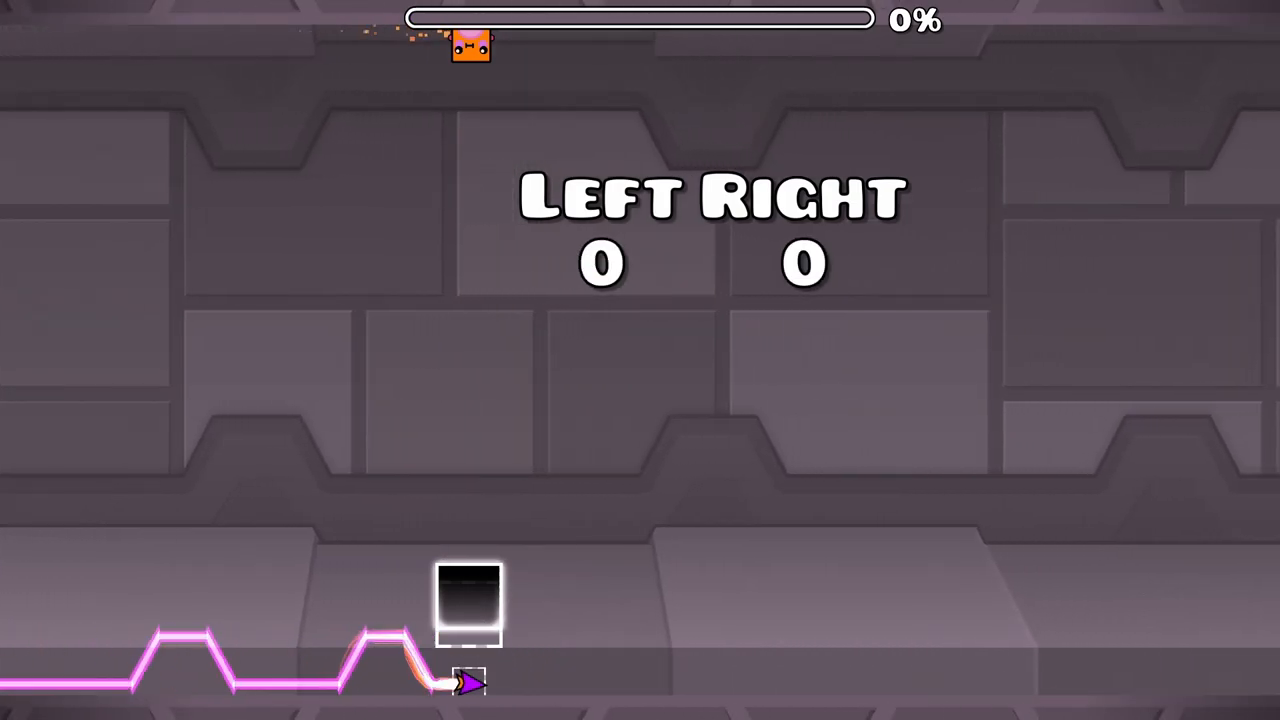
# Step: Raise the Left and Right counters to 1, then open Upload with Allow Copy checked
pyautogui.press('right')
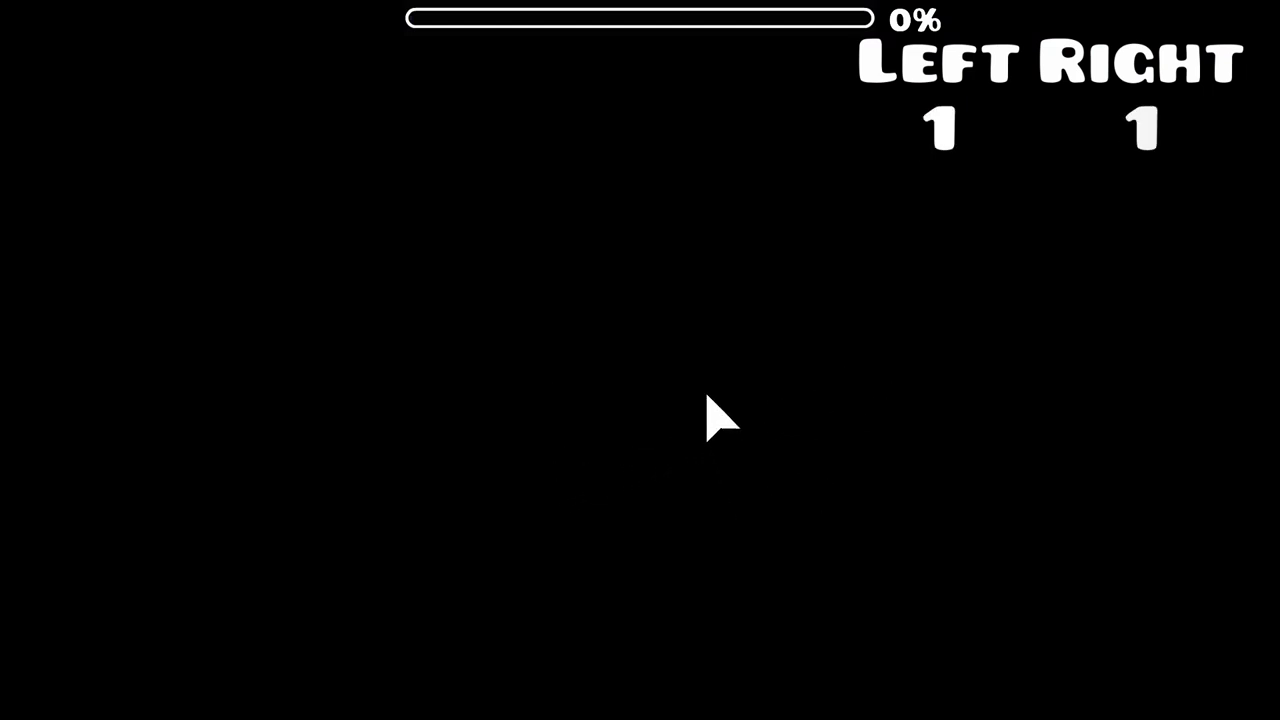
pyautogui.moveTo(490, 245)
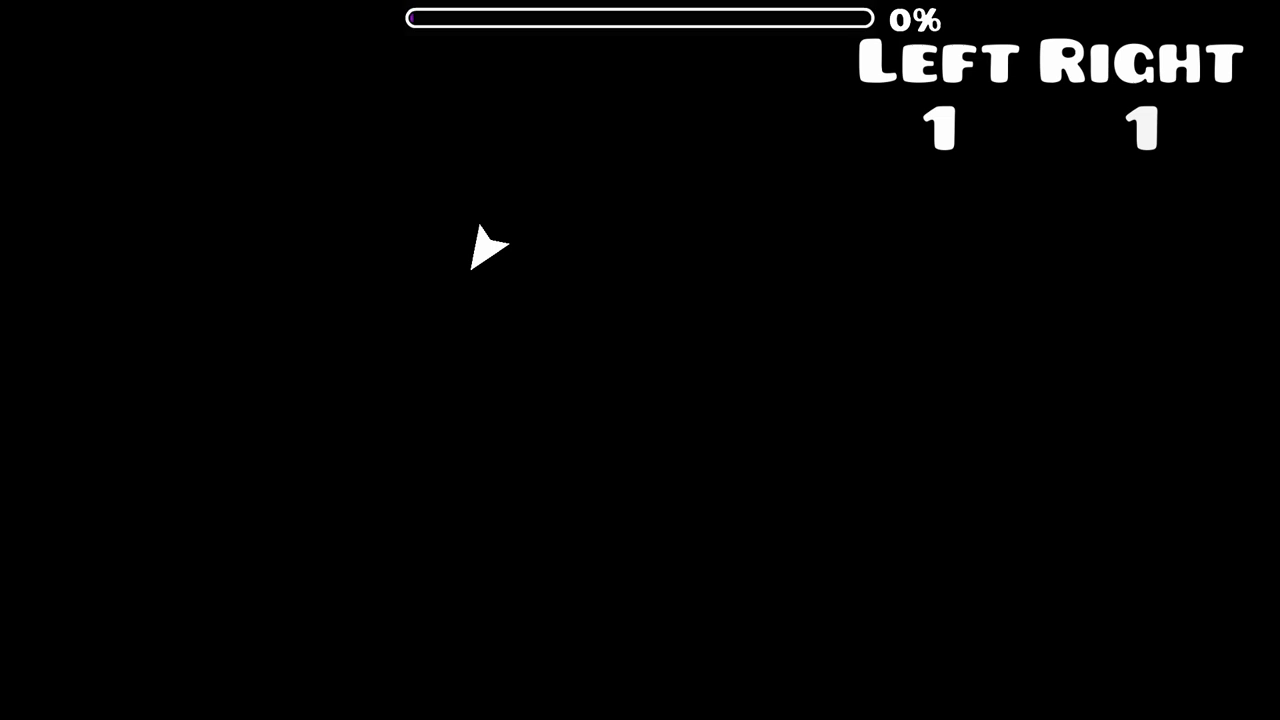
pyautogui.moveTo(325, 160)
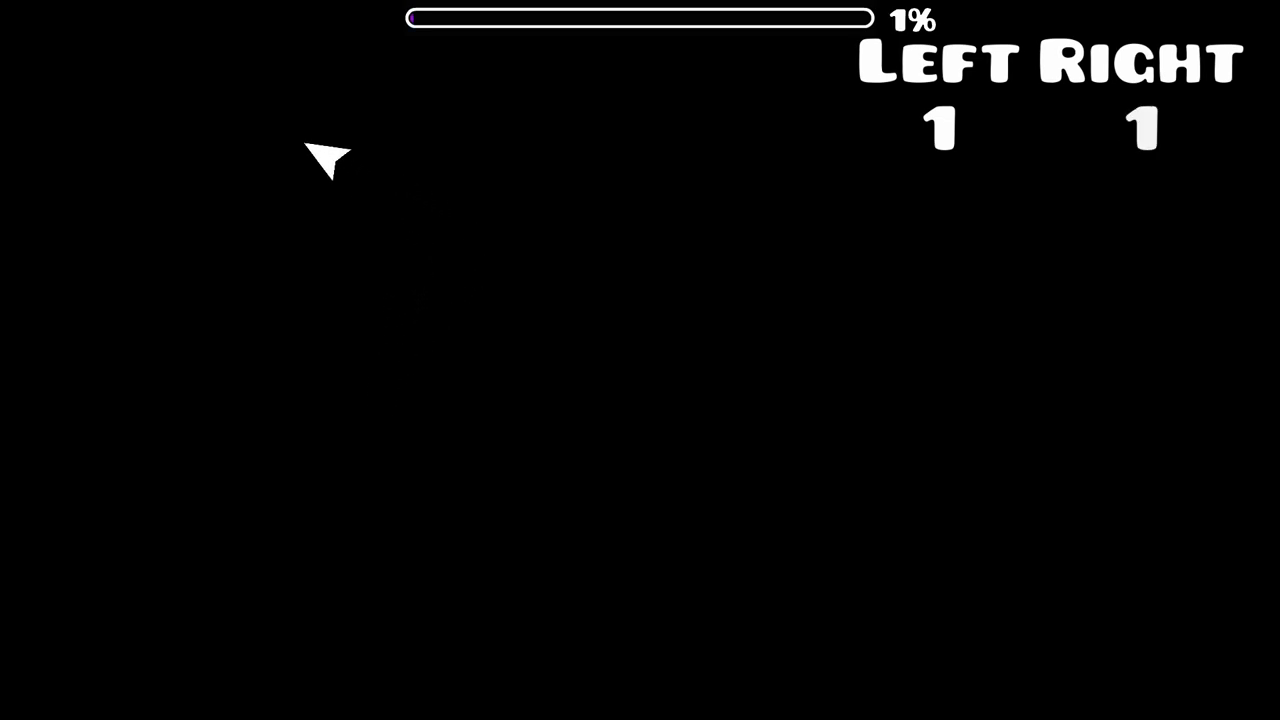
pyautogui.moveTo(290, 315)
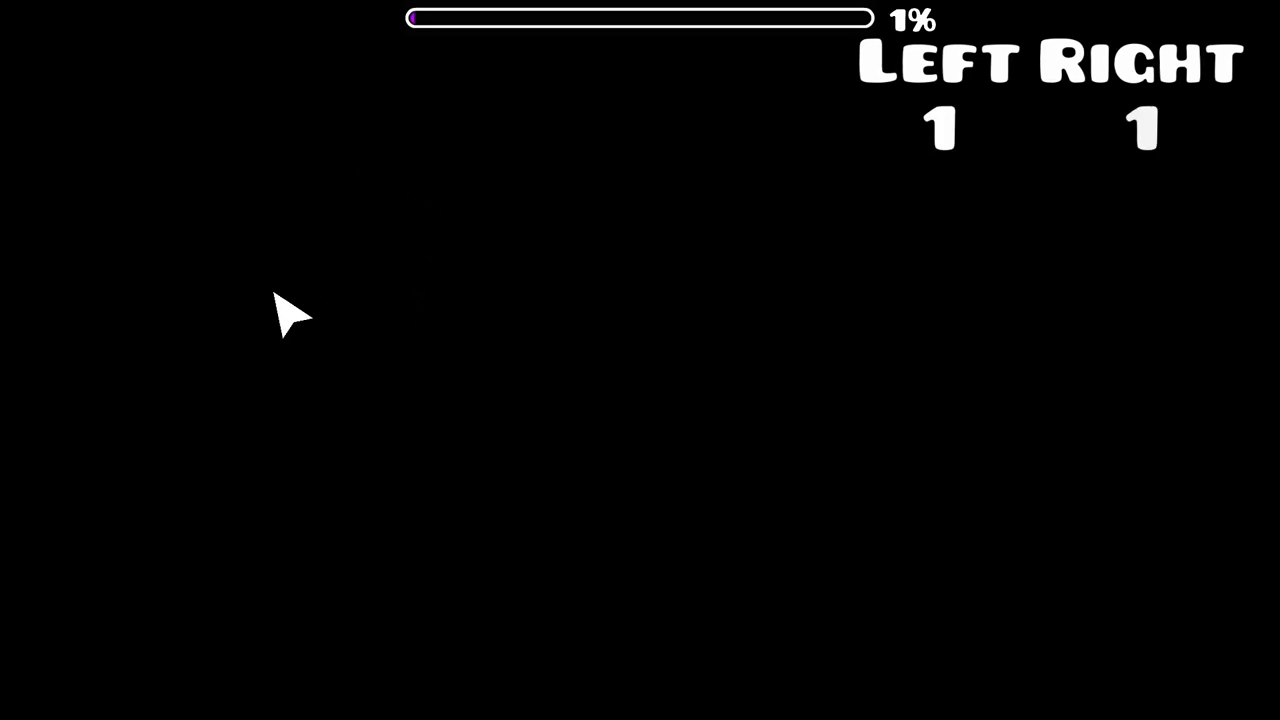
pyautogui.moveTo(293, 182)
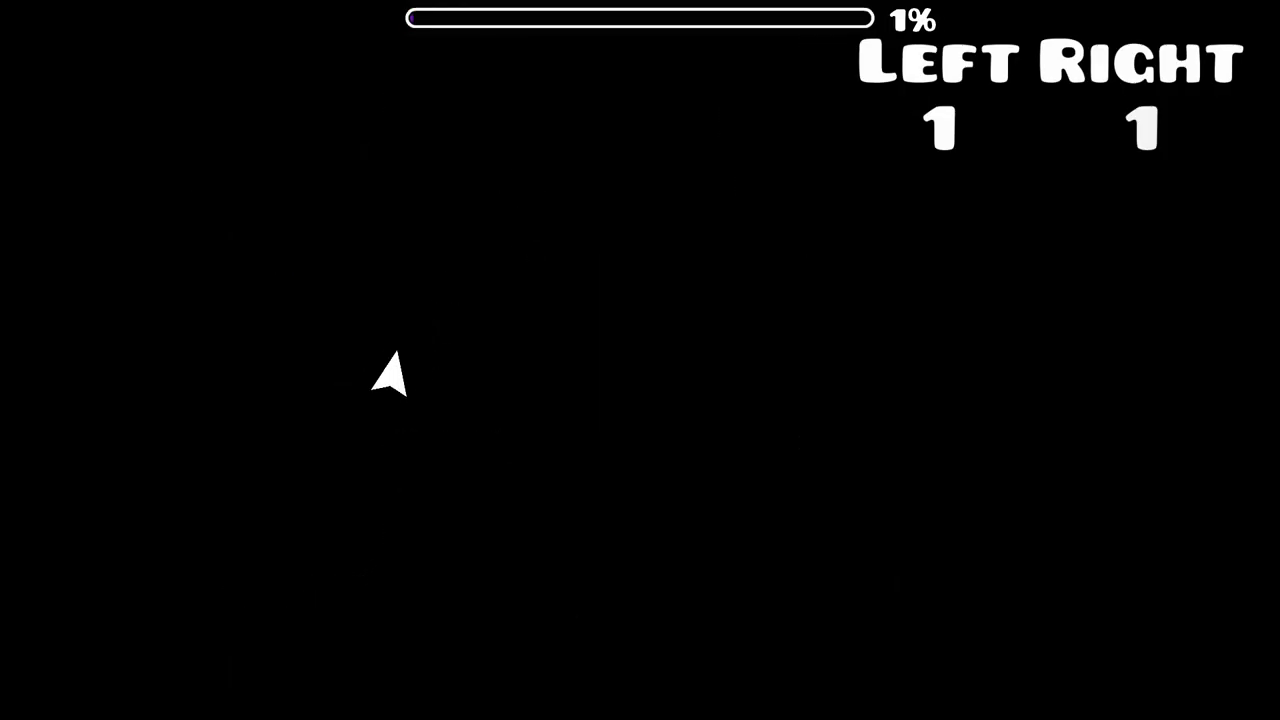
pyautogui.moveTo(240, 150)
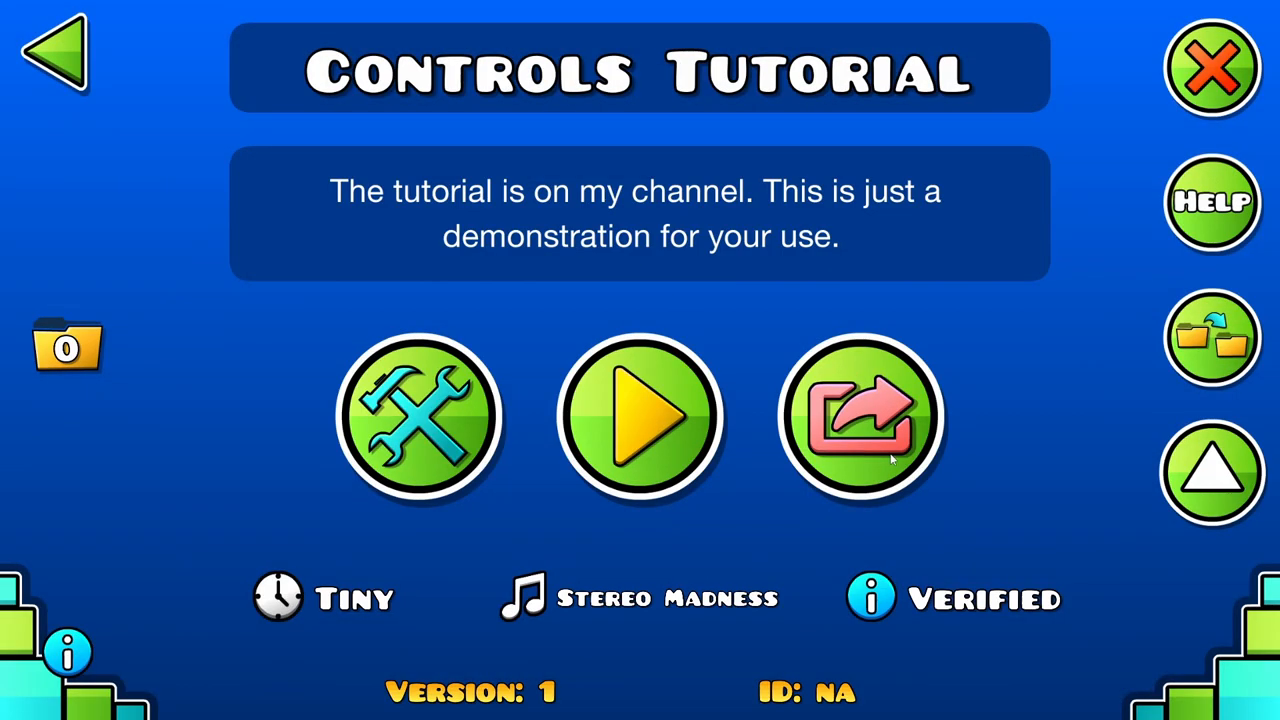
pyautogui.click(860, 415)
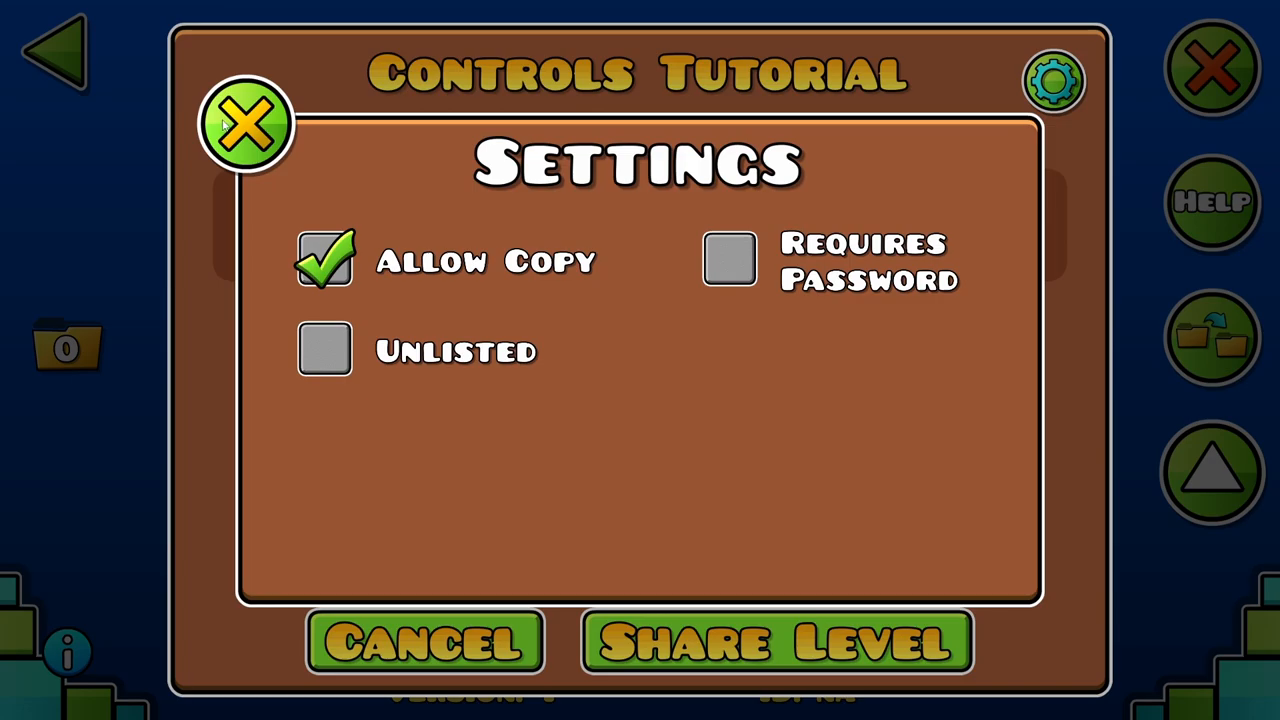